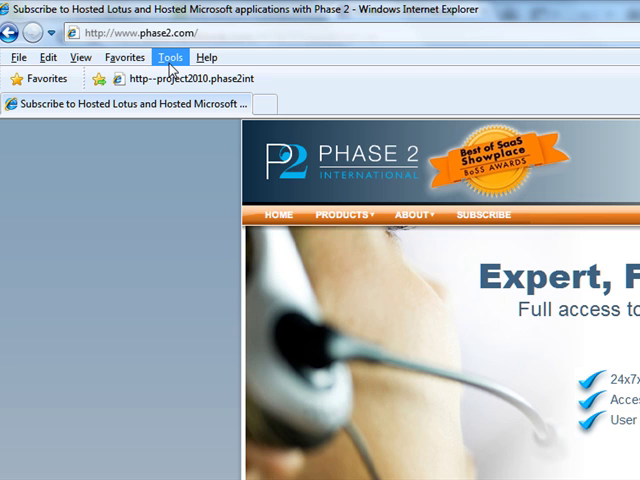
# Open Internet Options from the Tools menu
pyautogui.click(172, 57)
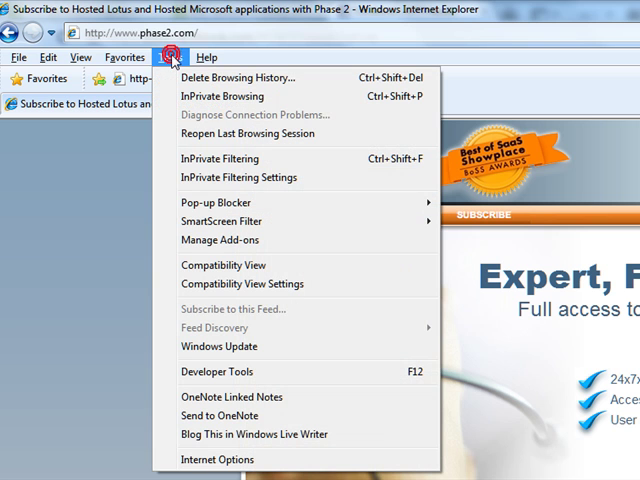
pyautogui.click(216, 459)
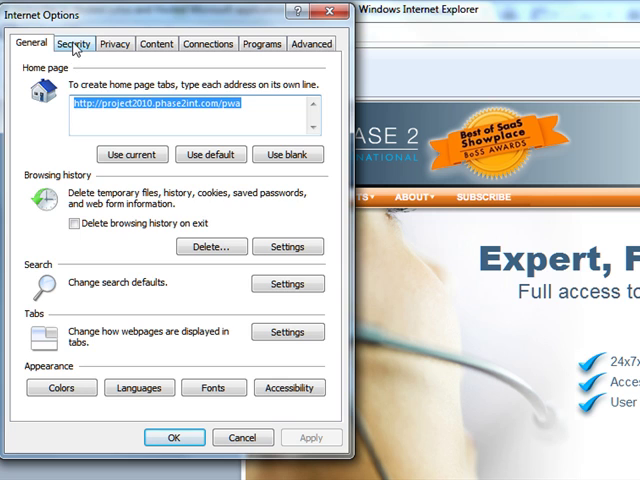
# Open the Trusted sites zone's website list from the Security settings
pyautogui.click(73, 43)
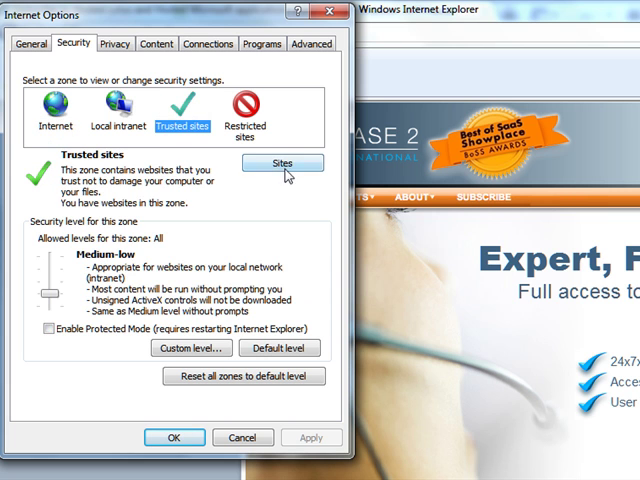
pyautogui.click(282, 163)
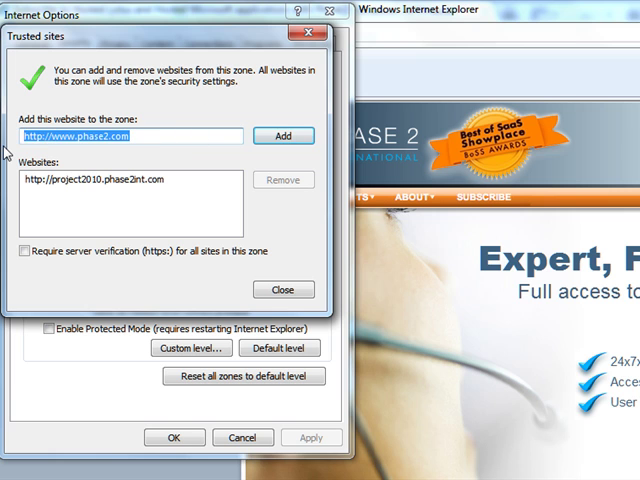
pyautogui.click(283, 135)
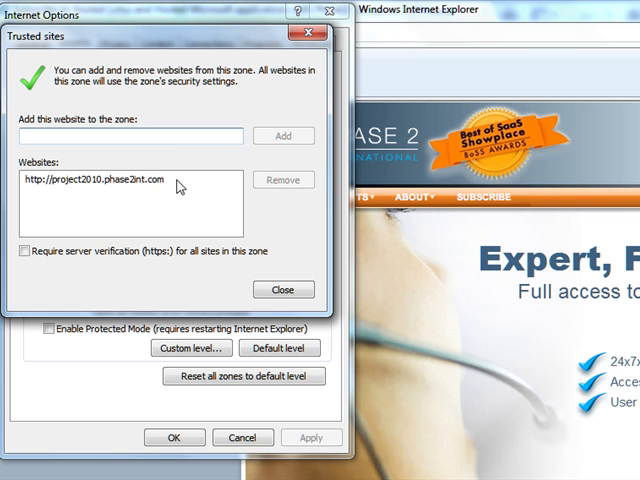
pyautogui.moveTo(238, 130)
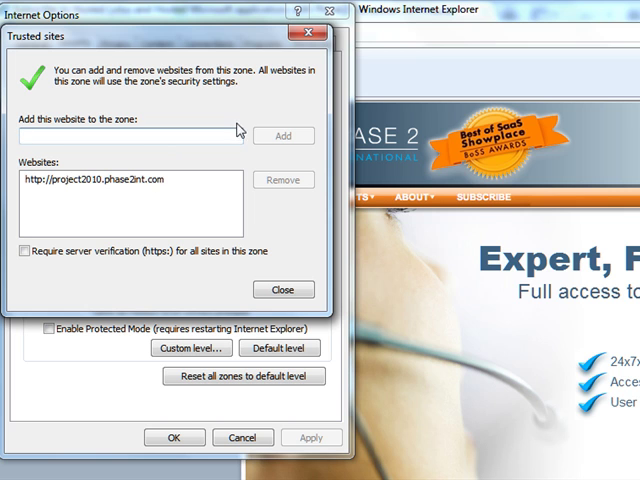
pyautogui.moveTo(110, 280)
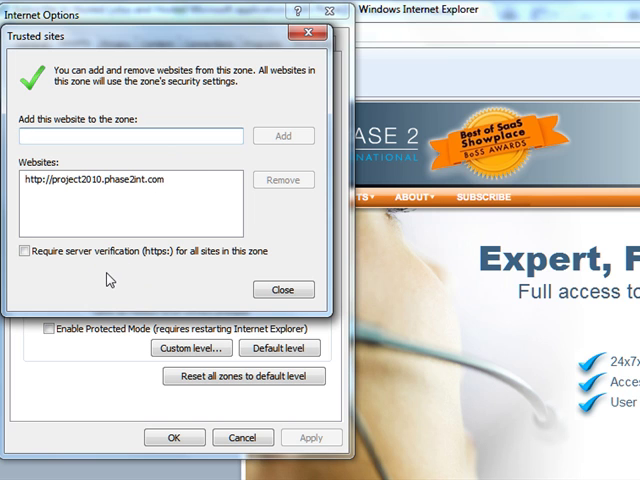
pyautogui.moveTo(184, 277)
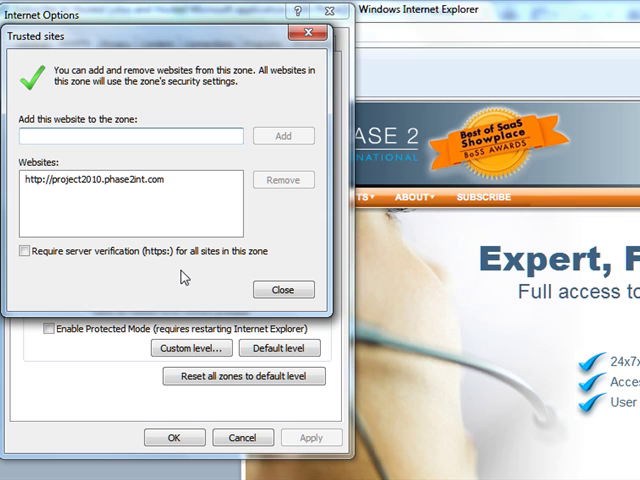
pyautogui.click(25, 250)
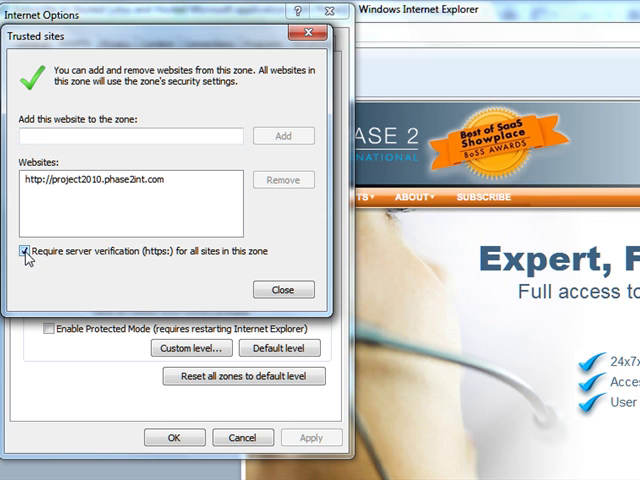
pyautogui.click(24, 250)
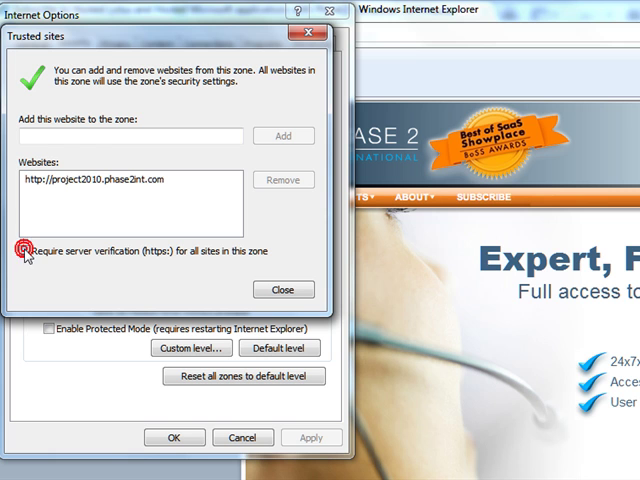
pyautogui.click(24, 250)
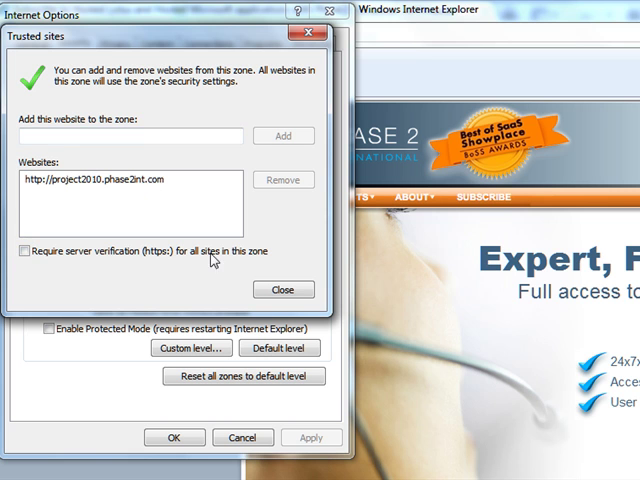
pyautogui.click(283, 289)
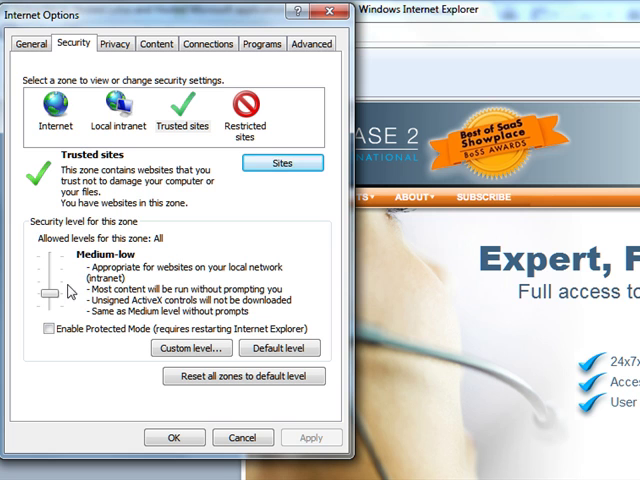
# Set the Trusted sites security level to Medium-low and apply the settings
pyautogui.moveTo(48, 290); pyautogui.dragTo(48, 280)
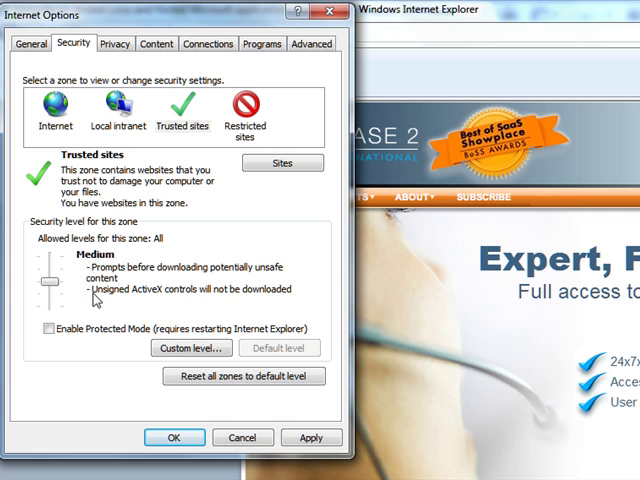
pyautogui.moveTo(48, 285); pyautogui.dragTo(48, 300)
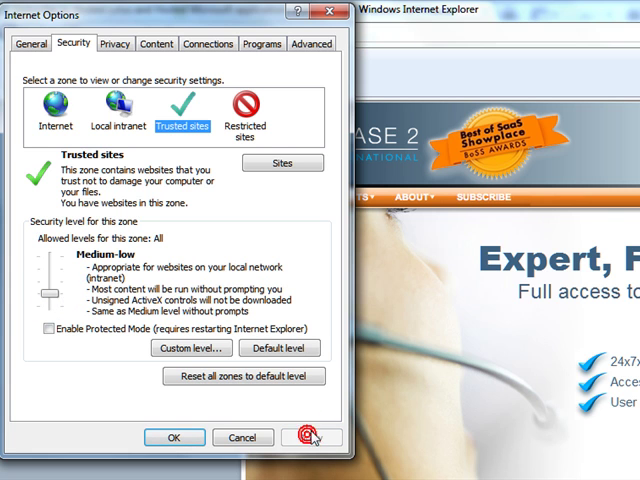
pyautogui.click(173, 437)
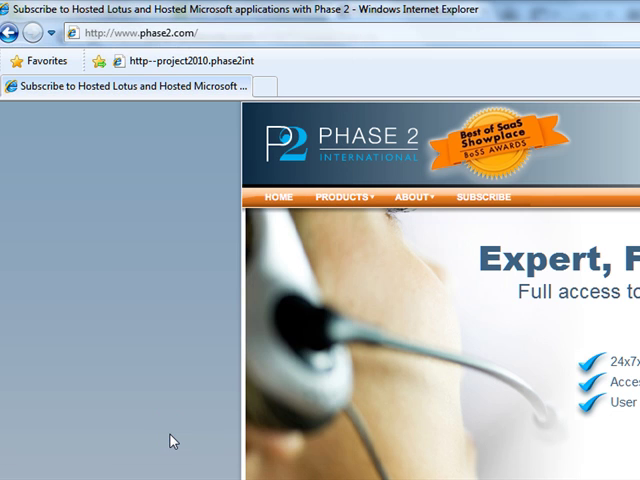